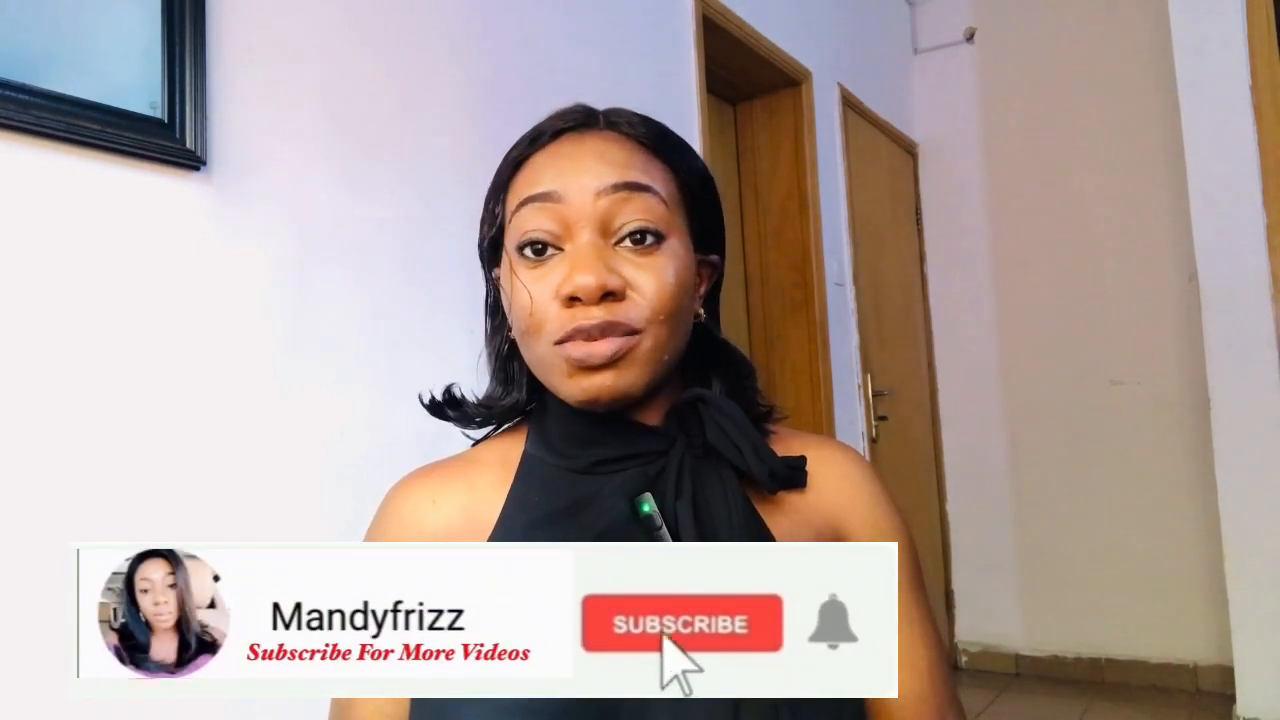
click(680, 622)
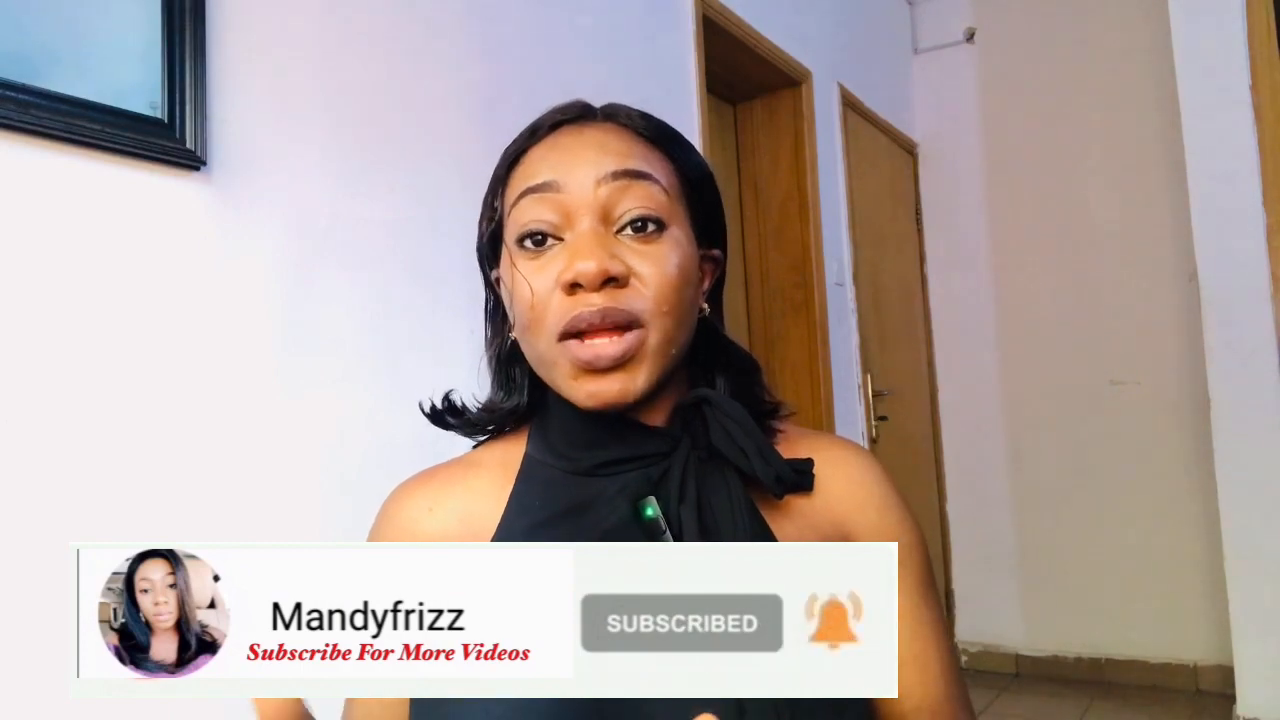